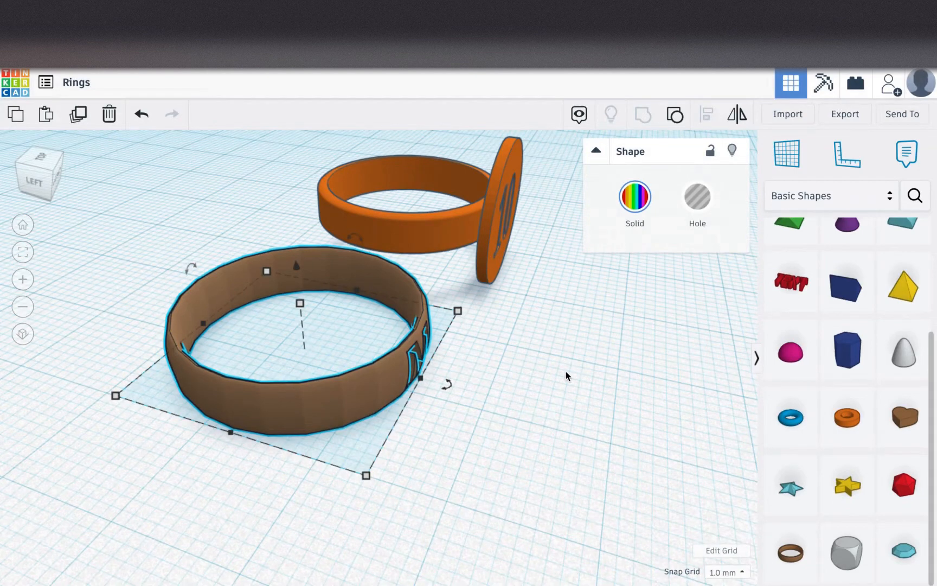
mouse_move(447, 315)
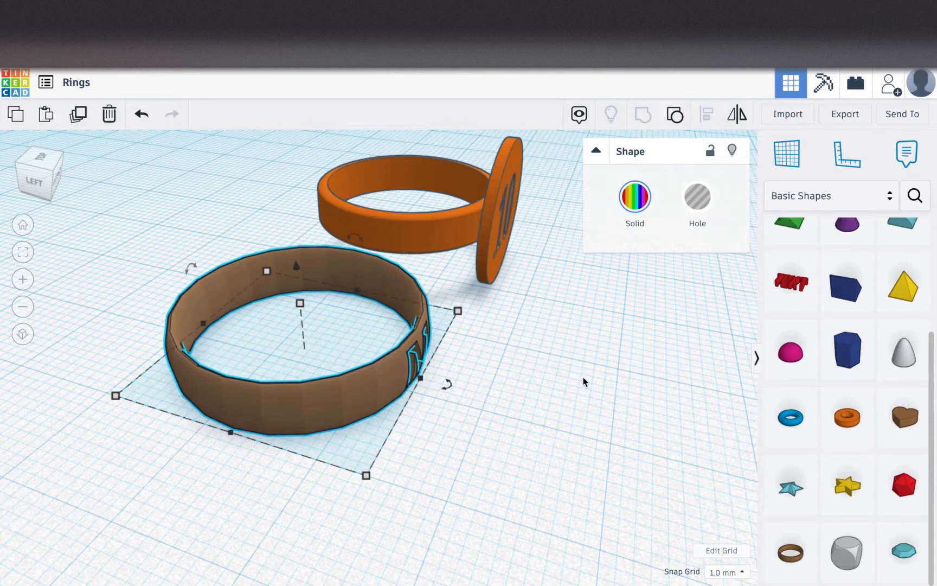
mouse_move(517, 236)
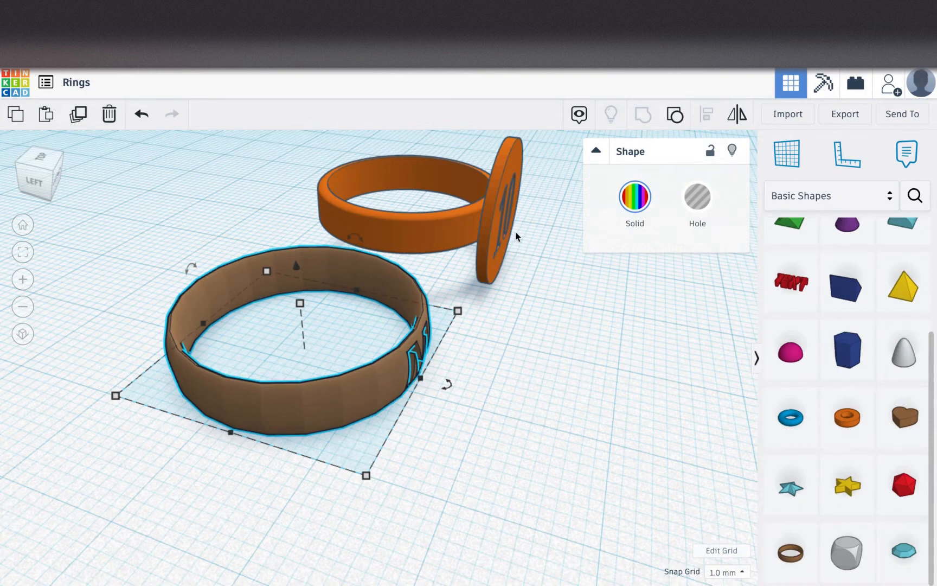
mouse_move(486, 169)
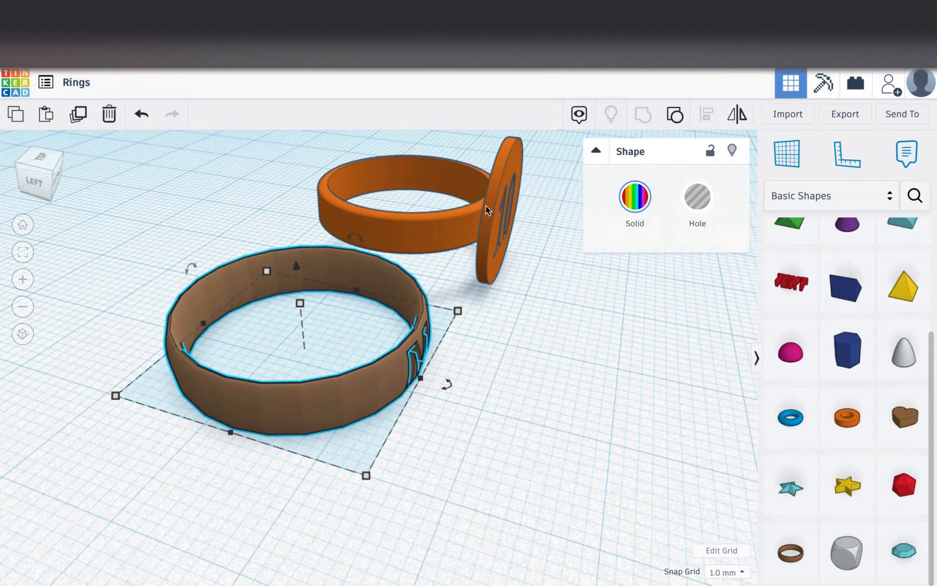
mouse_move(578, 309)
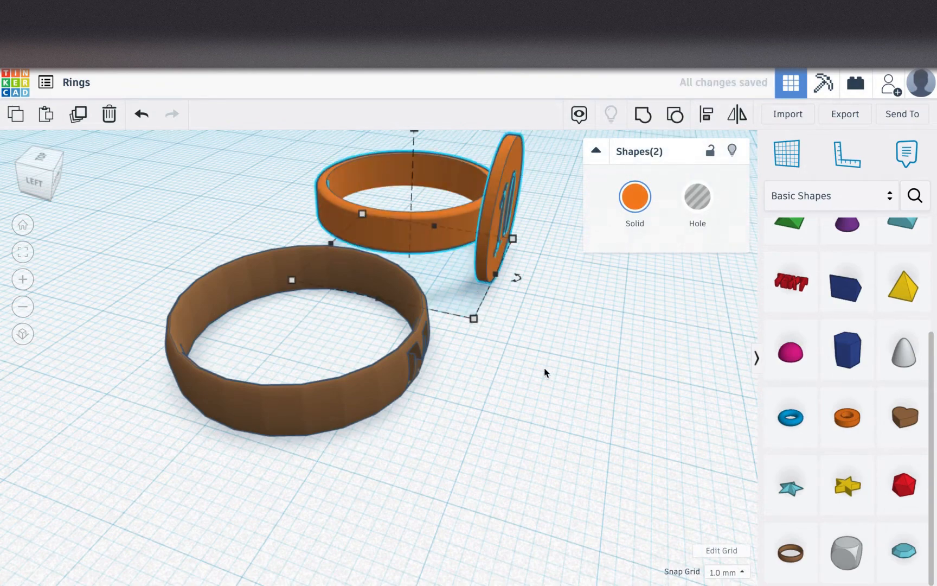
Select only the orange reference ring, leaving its disc deselected.
left_click(544, 372)
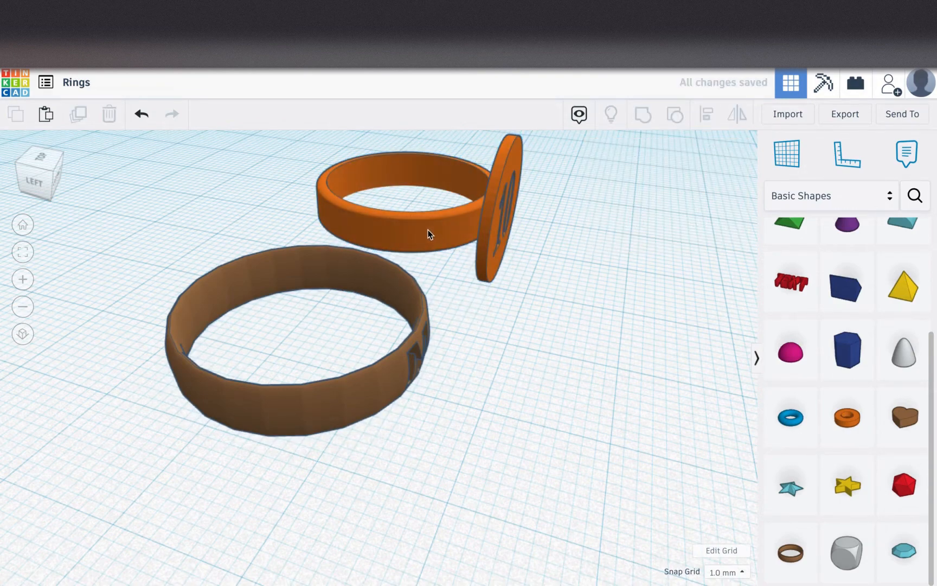
left_click(287, 346)
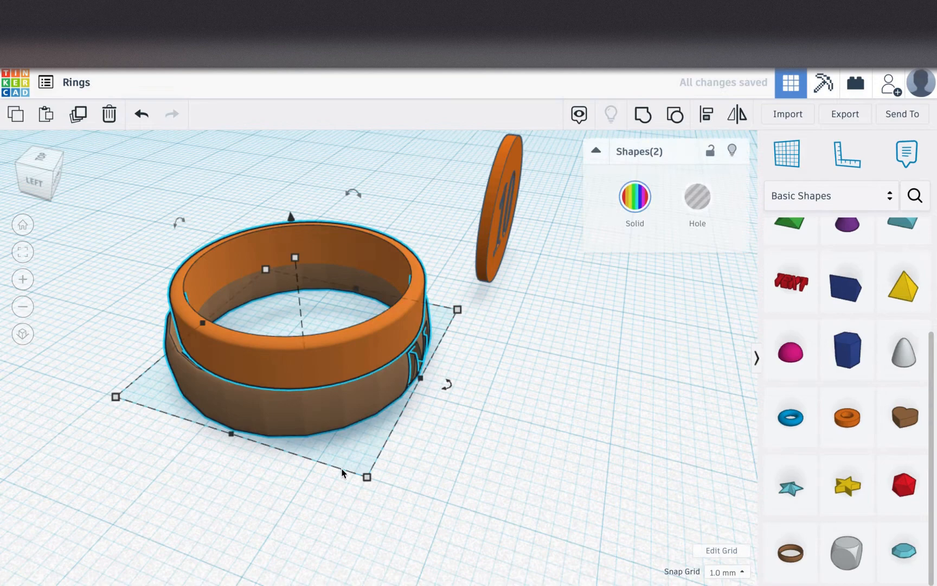
mouse_move(706, 114)
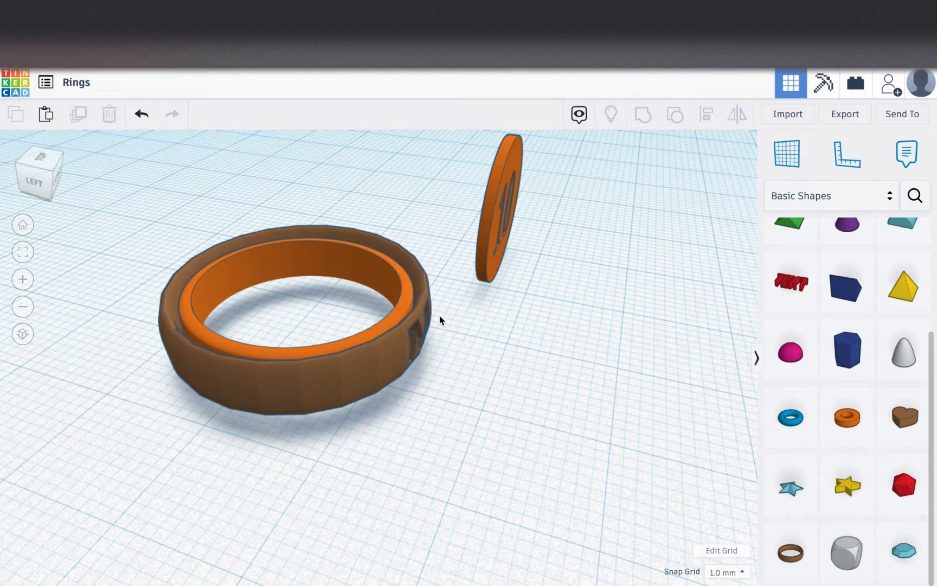
mouse_move(333, 258)
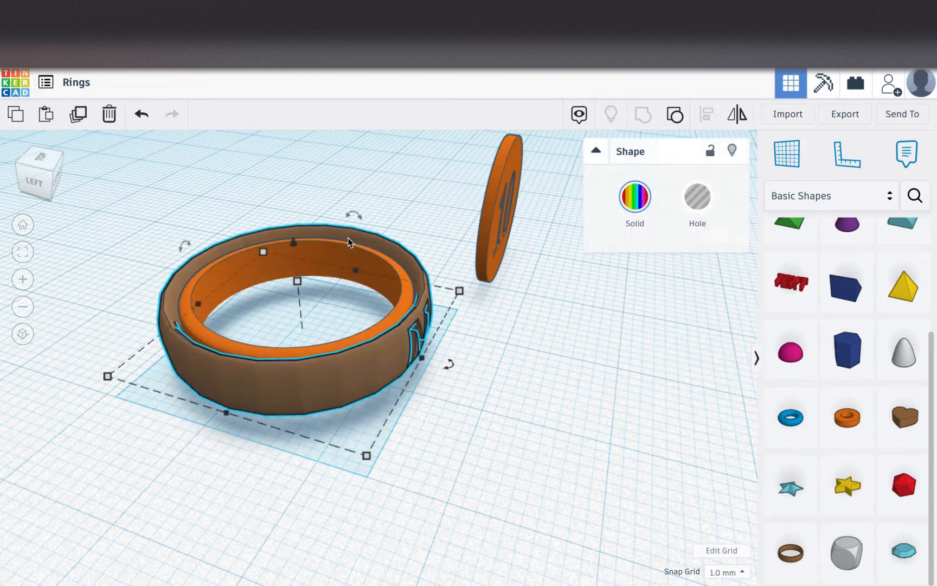
Shrink the brown ring's footprint by dragging its corner handle and entering a value of 2.
left_click(142, 252)
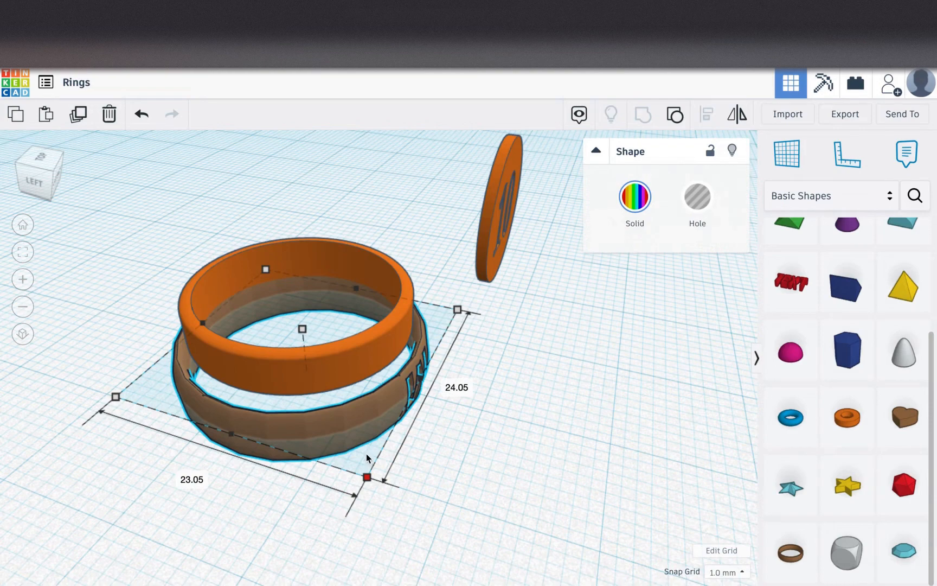
left_click_drag(368, 477, 361, 462)
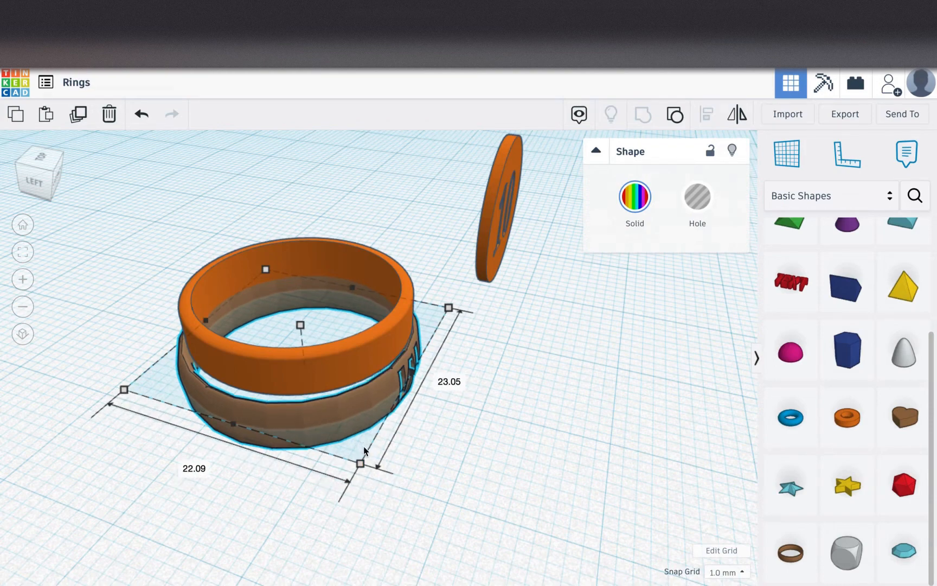
left_click_drag(359, 463, 367, 478)
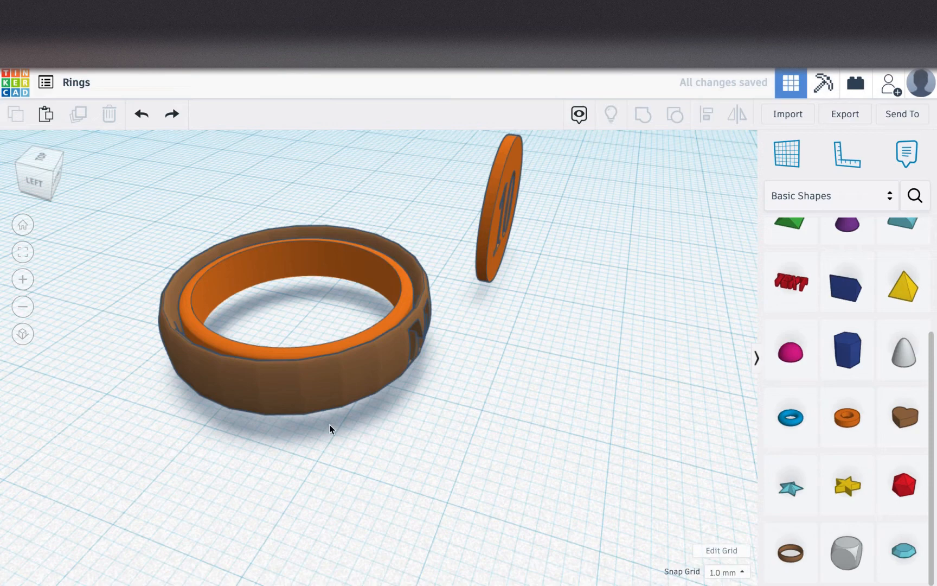
mouse_move(434, 311)
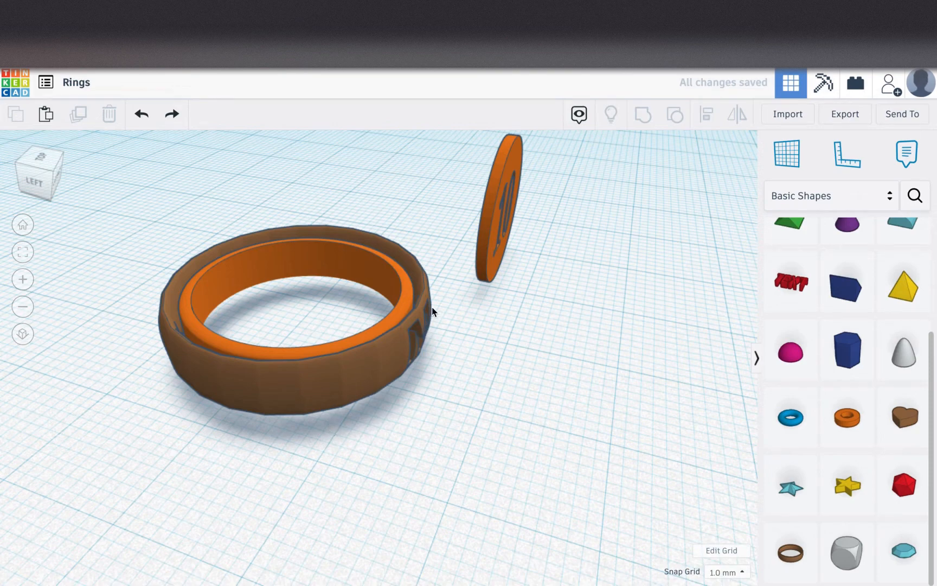
mouse_move(430, 296)
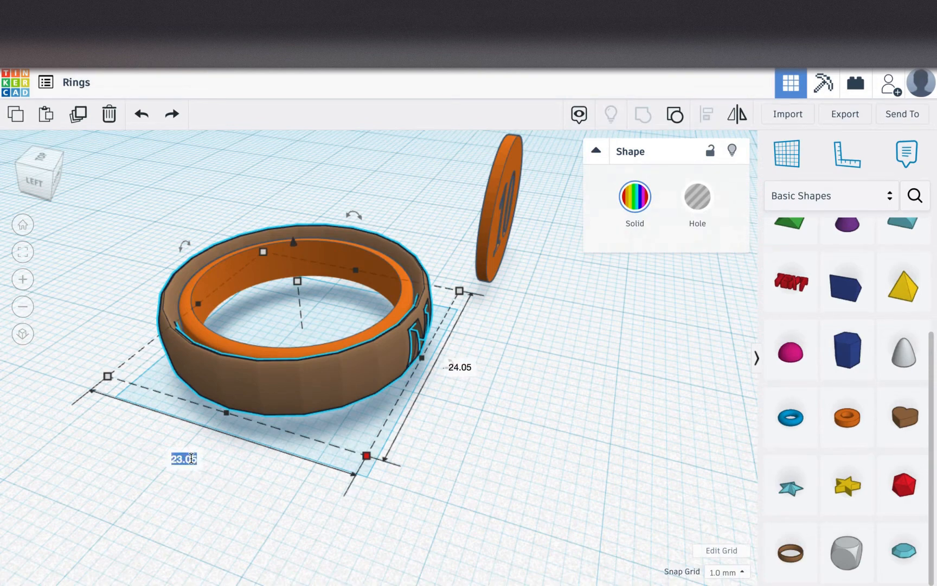
type("2")
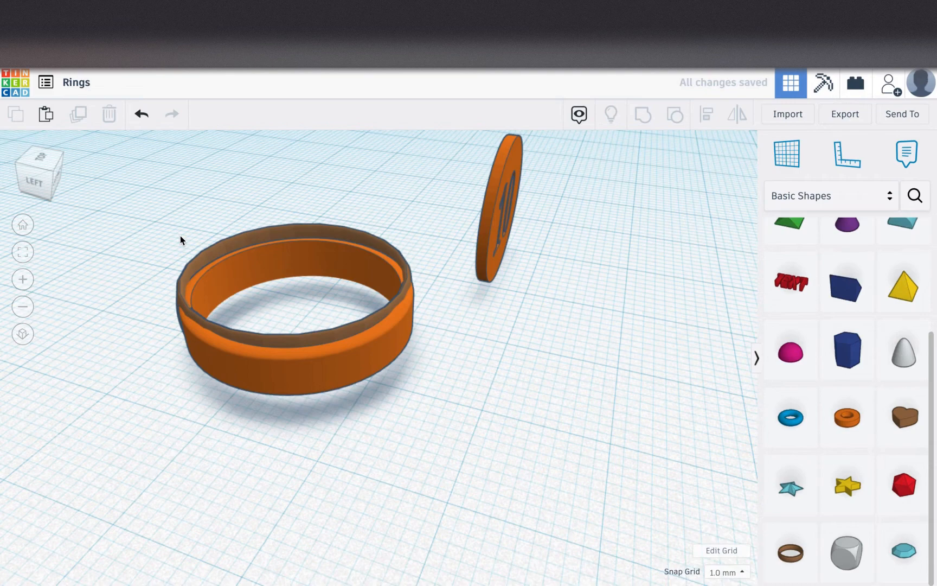
Select both rings and centre the brown ring on the reference, spanning 21.00 by 21.00 mm.
left_click(293, 298)
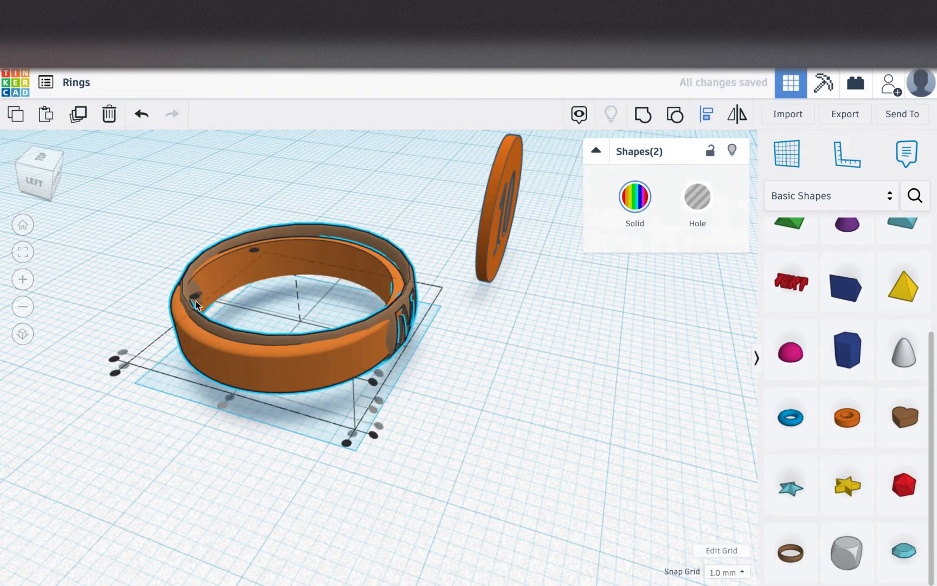
left_click(445, 432)
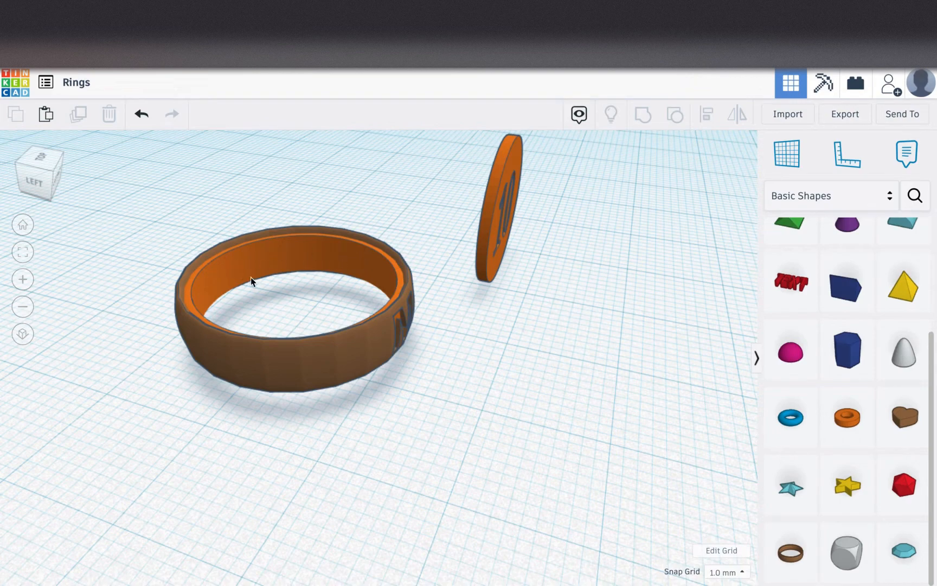
mouse_move(248, 253)
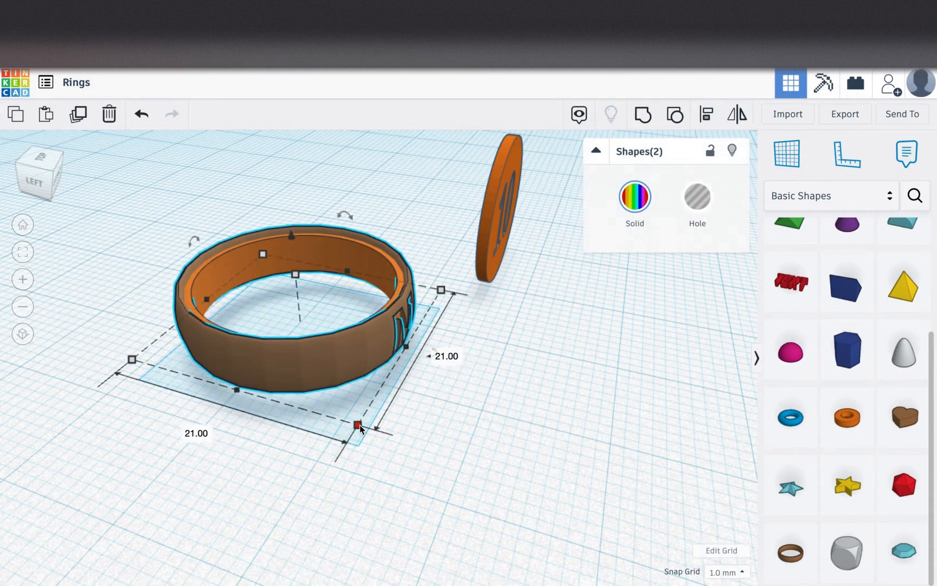
Try a width of 20, then align both rings to centre along one axis.
type("20")
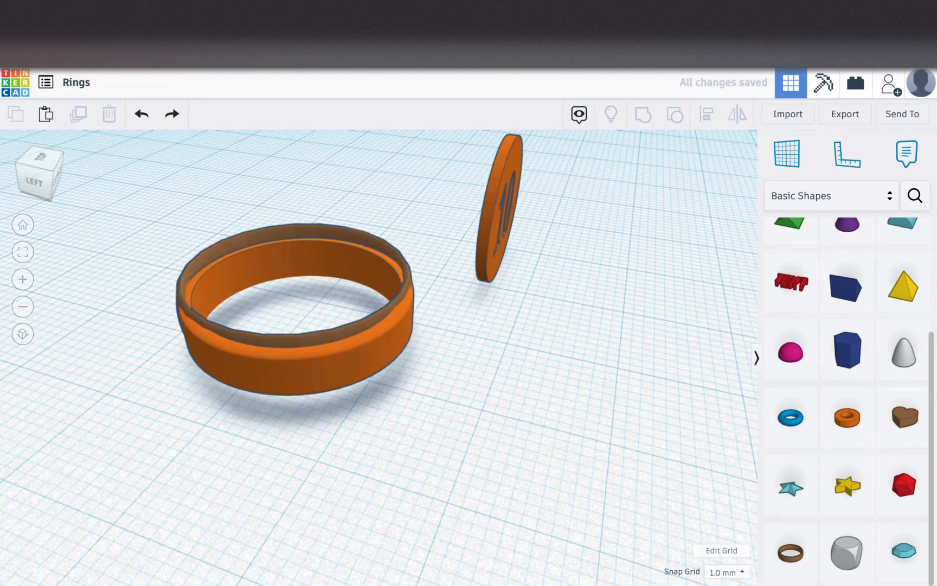
mouse_move(248, 238)
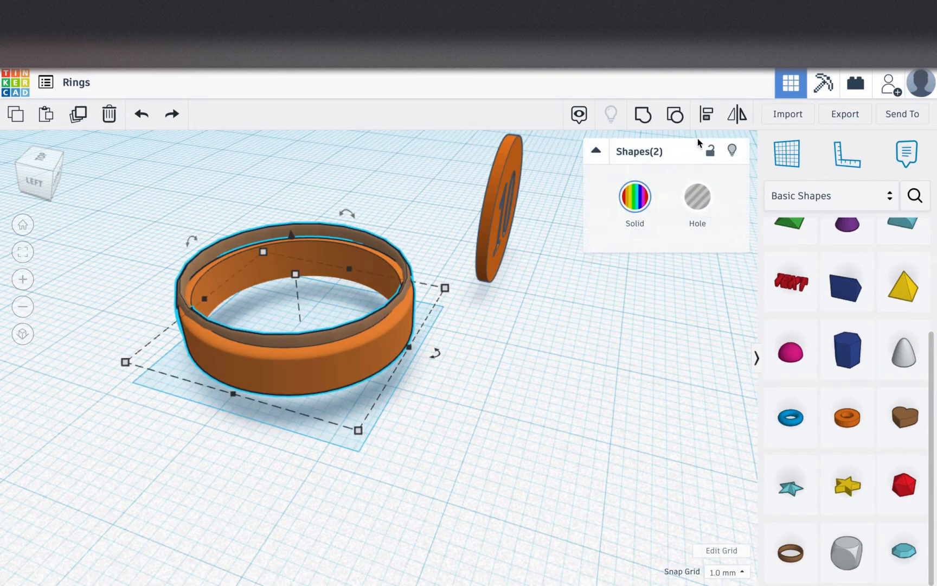
left_click(706, 113)
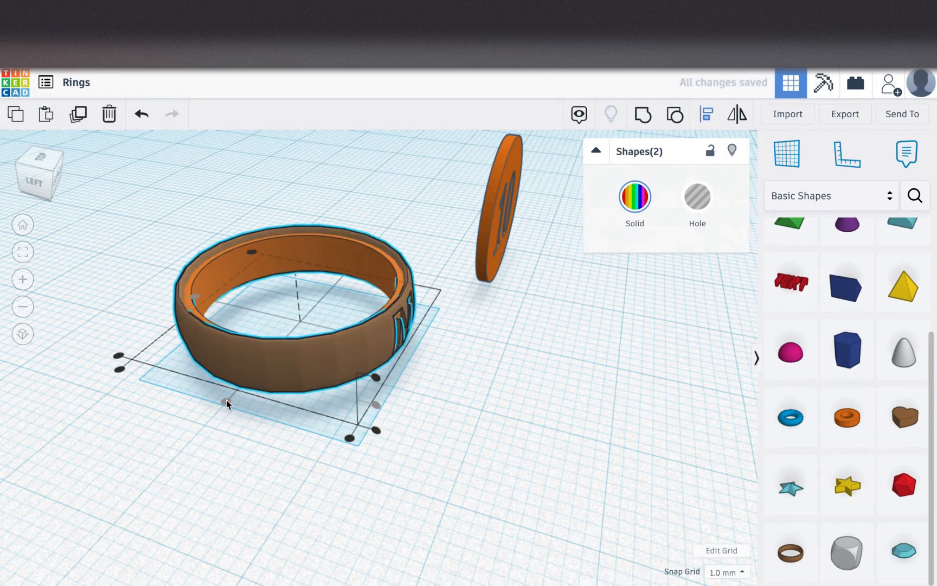
left_click(186, 216)
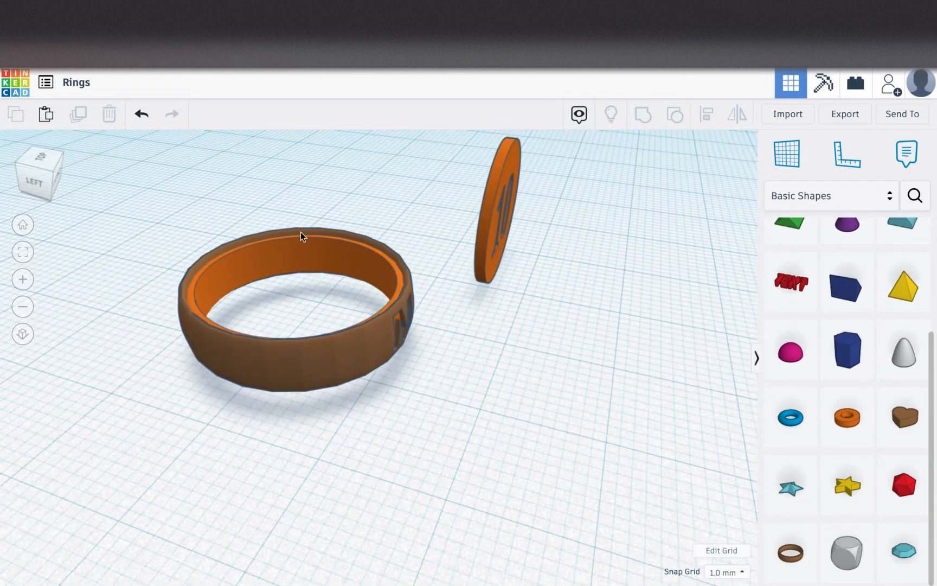
mouse_move(297, 230)
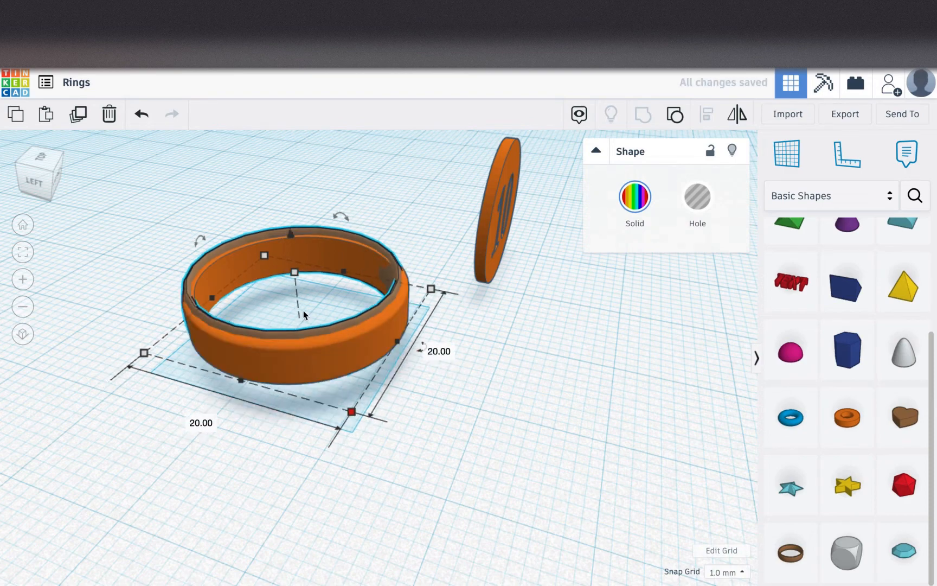
Select both 20.00 by 20.00 mm rings and centre them on each other.
left_click(257, 349)
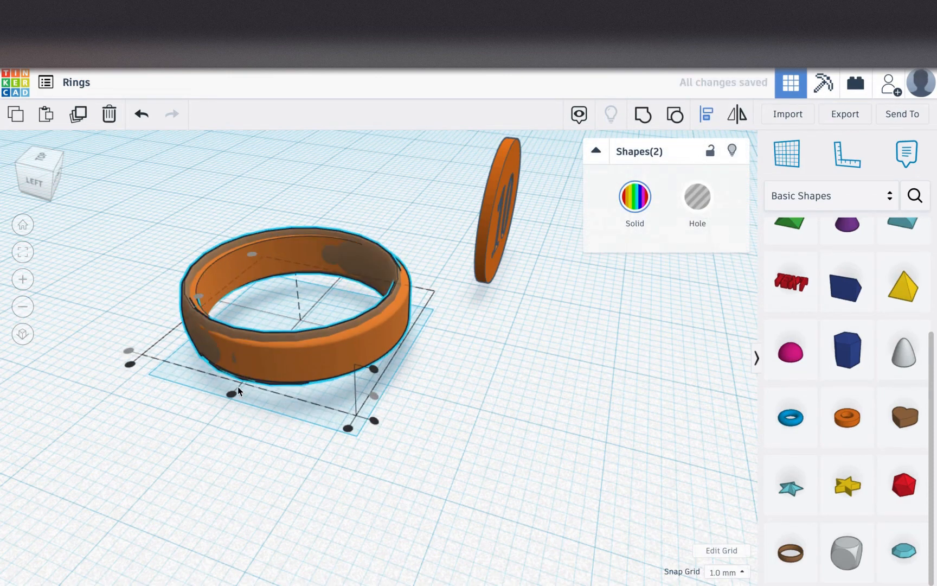
left_click(419, 447)
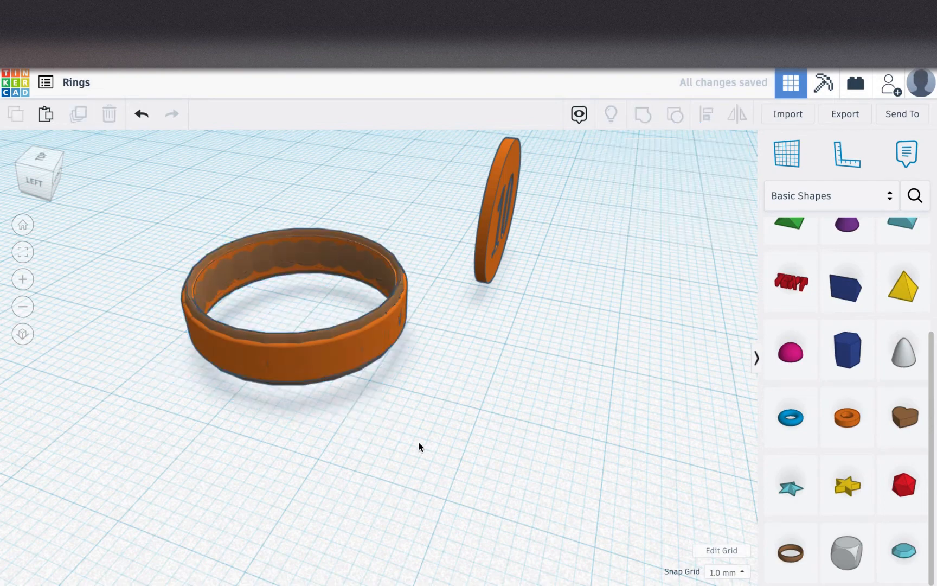
mouse_move(301, 250)
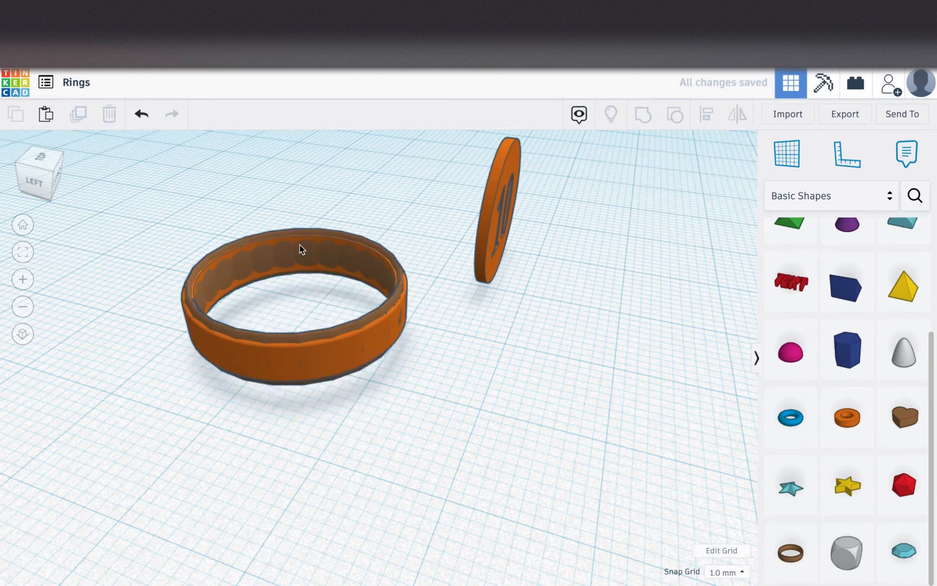
mouse_move(268, 267)
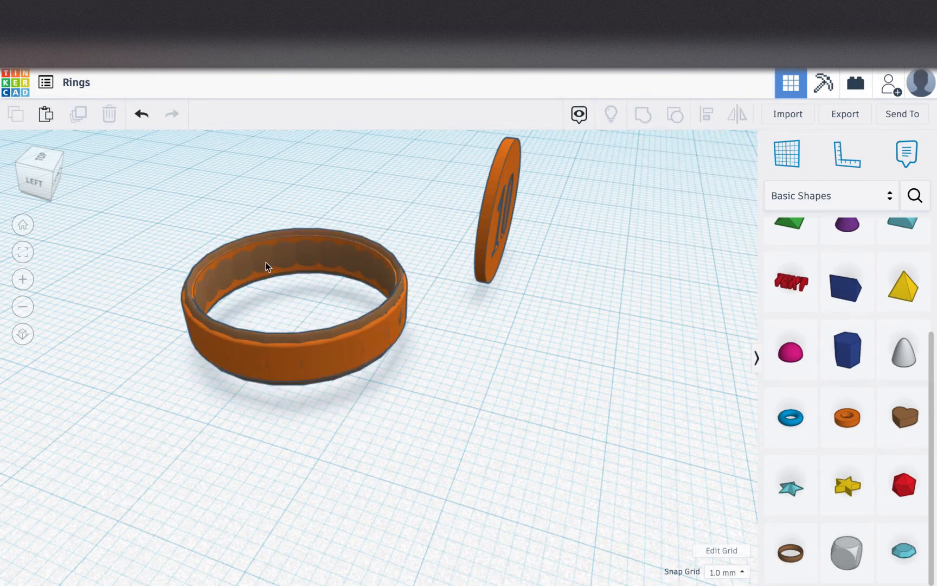
mouse_move(334, 421)
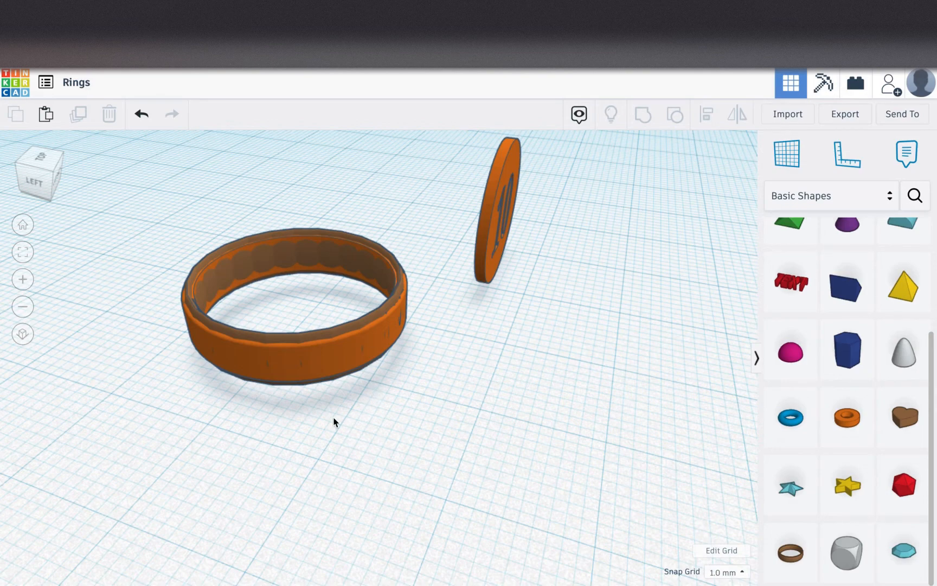
mouse_move(319, 435)
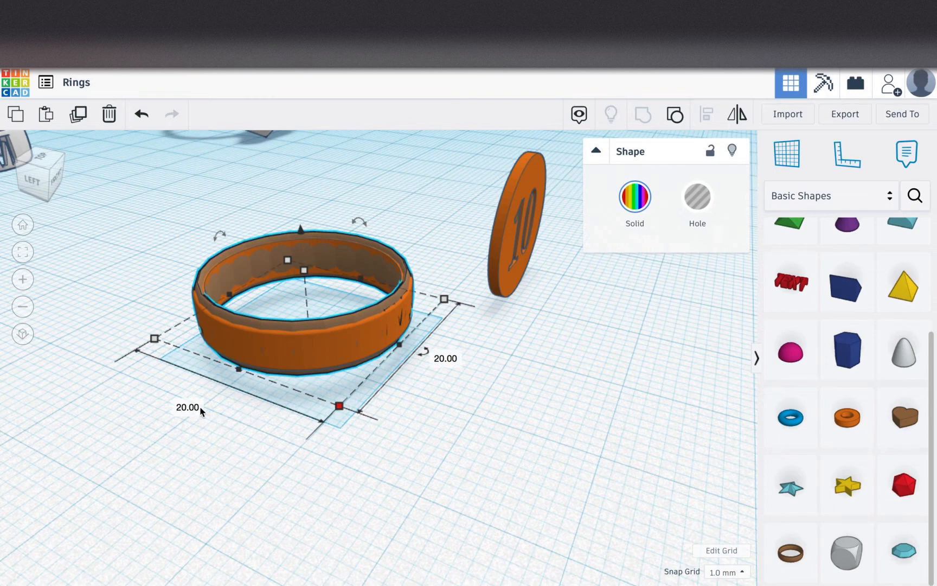
Change the brown ring's width to 20.30 mm and orbit to inspect the fit.
left_click(187, 407)
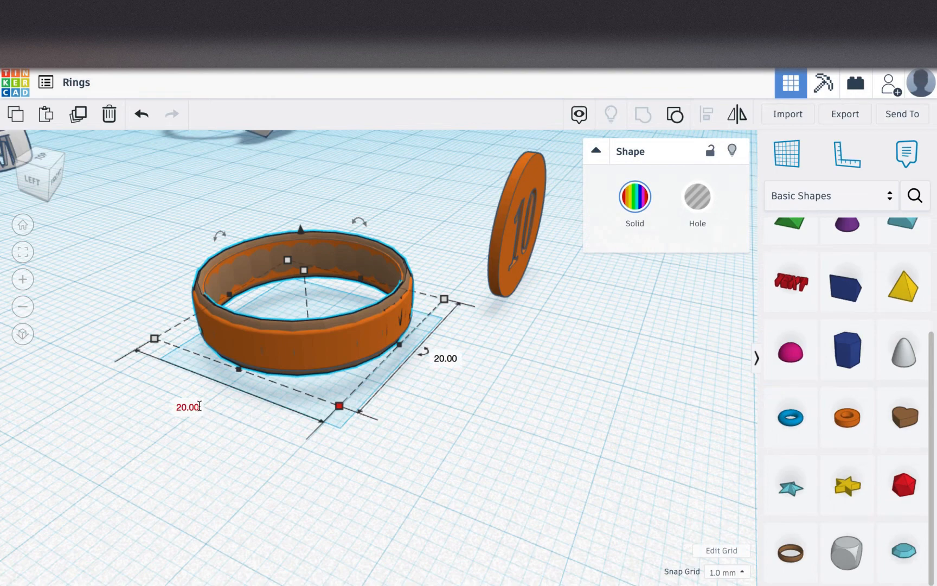
left_click(187, 407)
type("20.3")
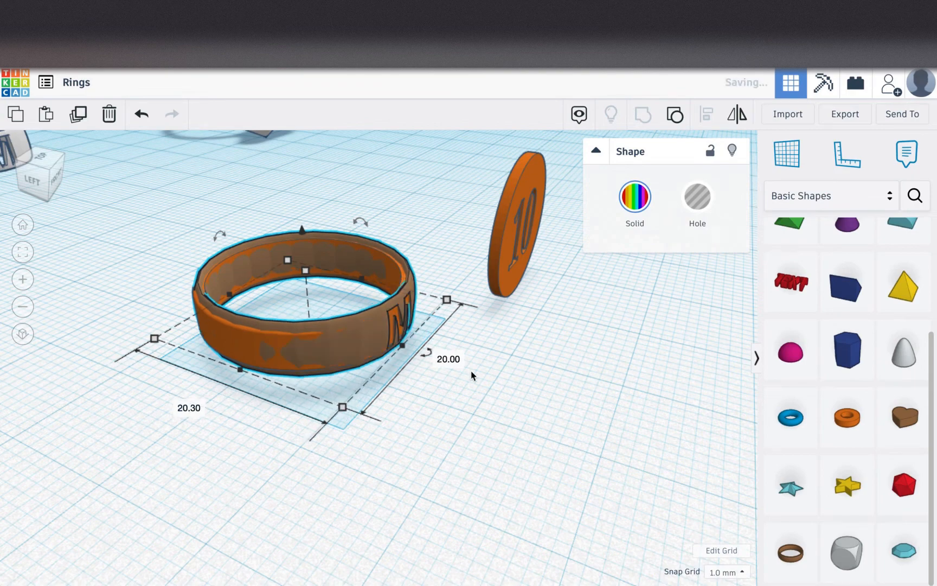
left_click(448, 358)
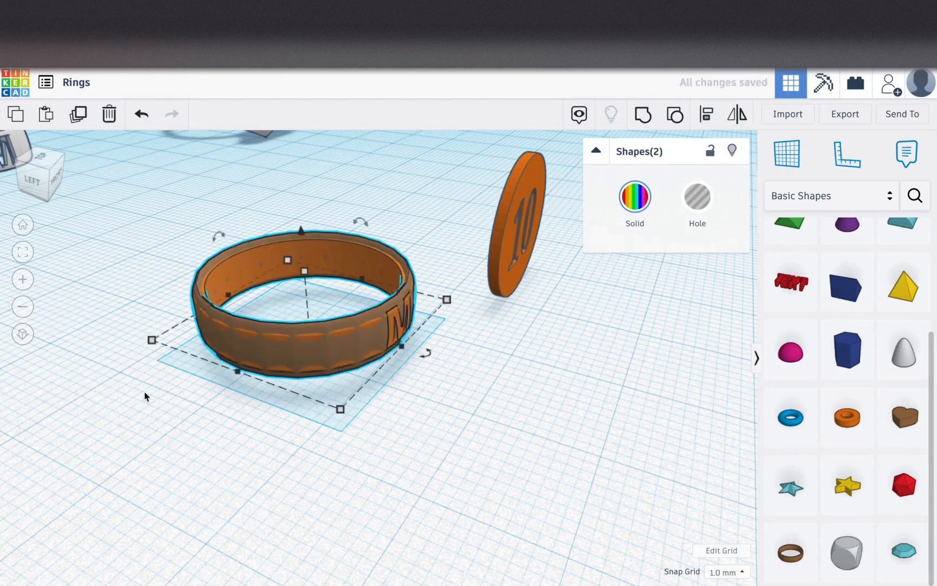
mouse_move(327, 259)
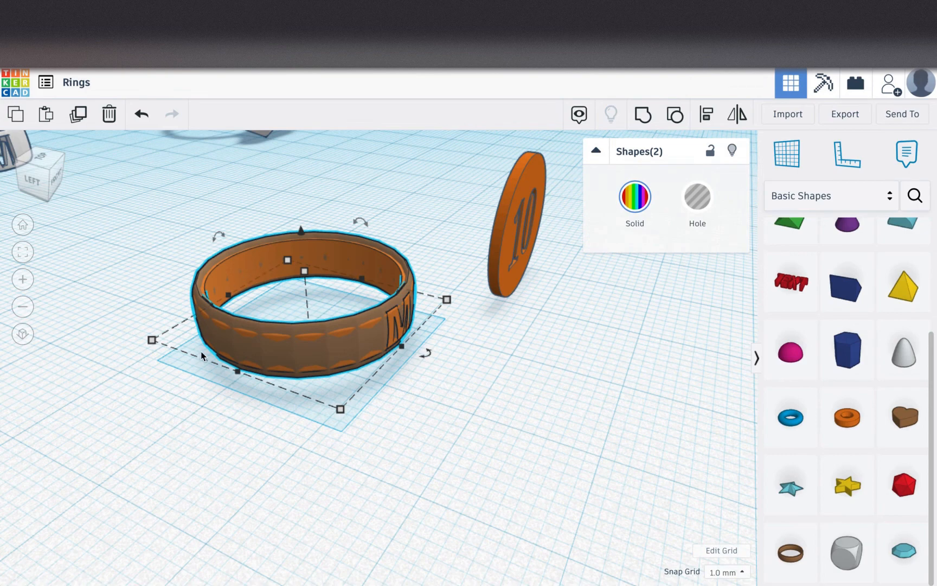
left_click_drag(203, 355, 376, 391)
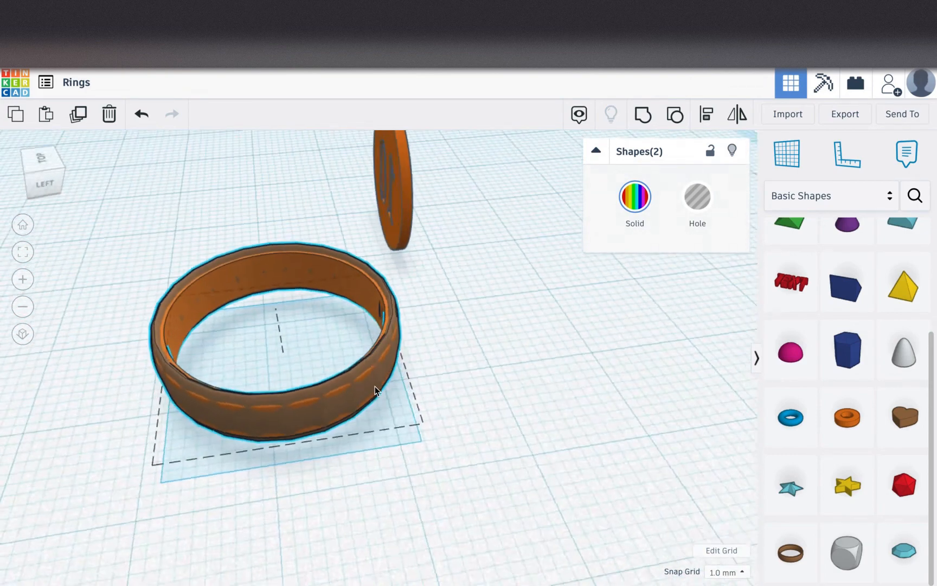